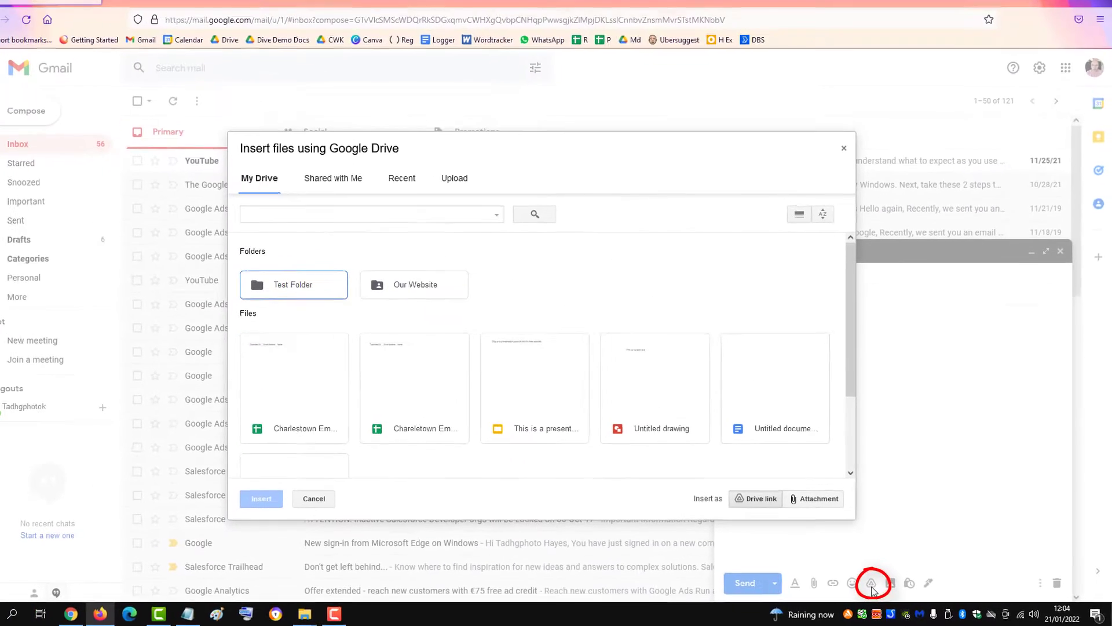
# Choose Part-2.mp4 (155 MB) from Downloads via the Drive dialog's Upload option
pyautogui.click(467, 191)
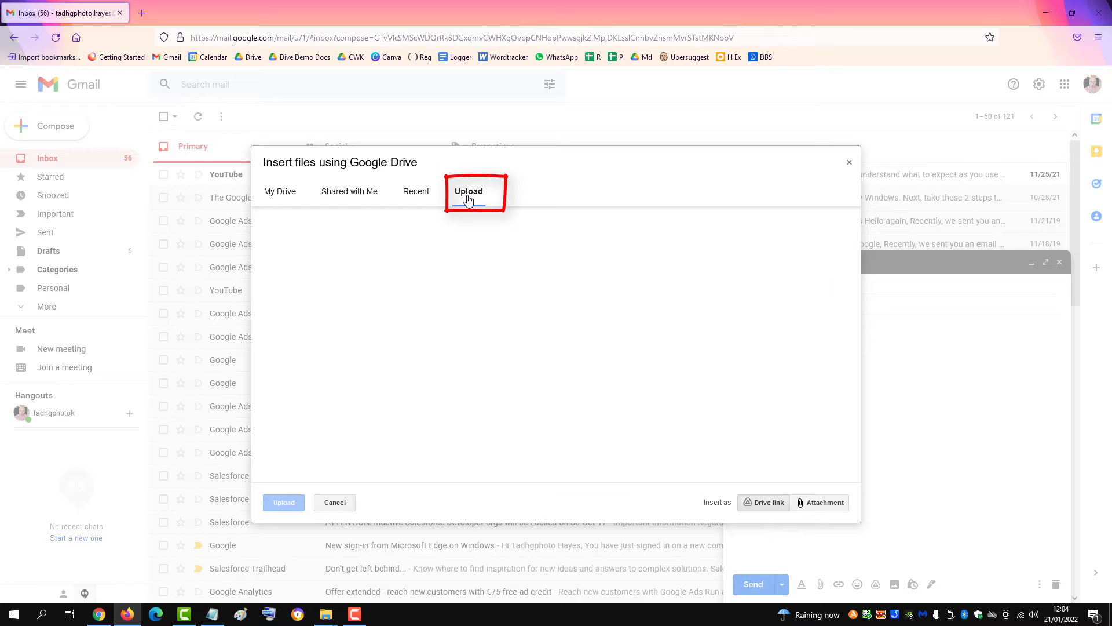
pyautogui.click(468, 196)
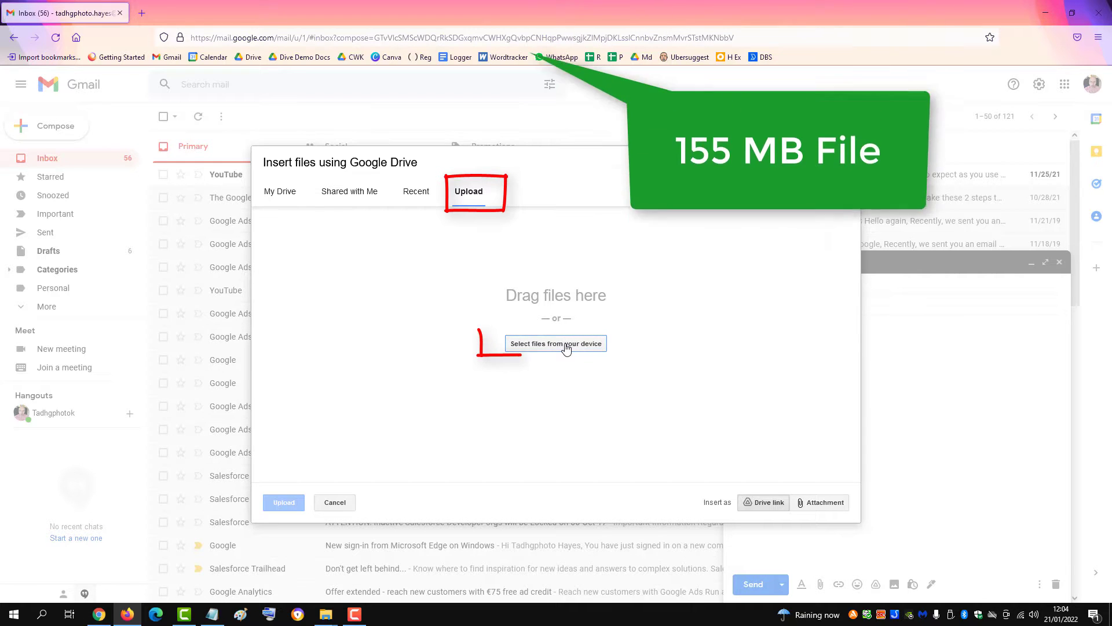
pyautogui.click(555, 343)
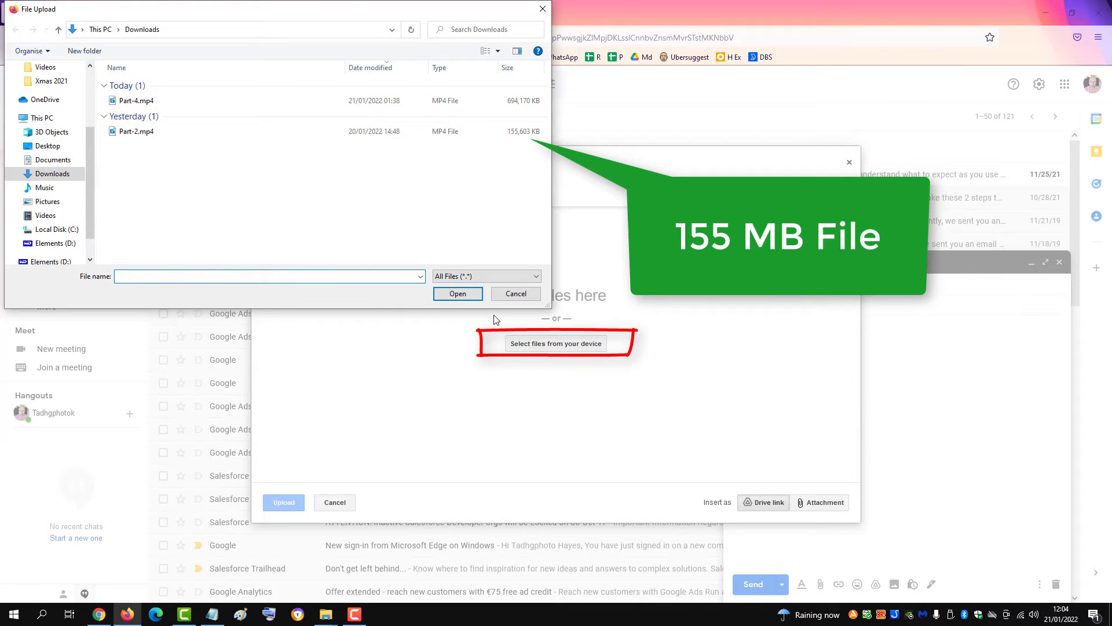
pyautogui.click(137, 131)
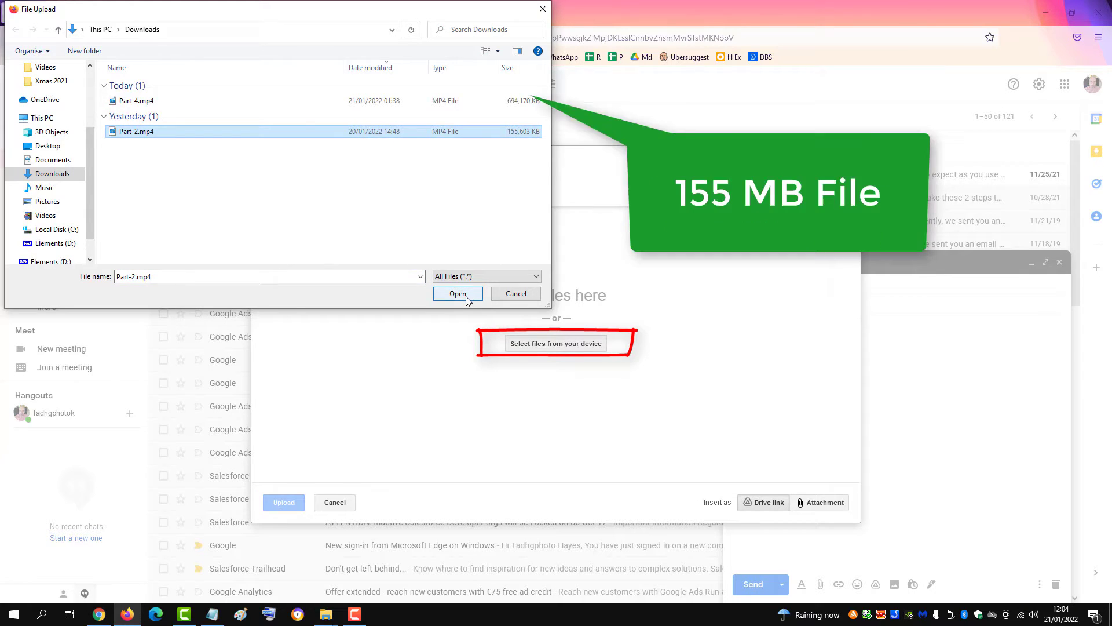
# Upload Part-2.mp4 to Drive and insert it as a Drive link in the draft
pyautogui.click(458, 294)
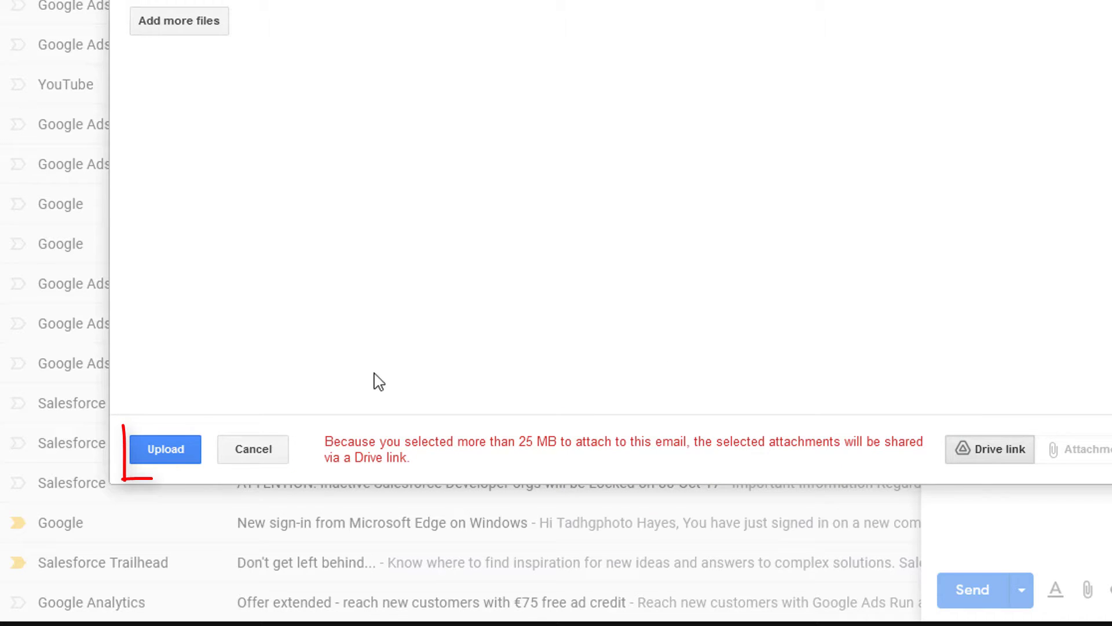
pyautogui.click(166, 449)
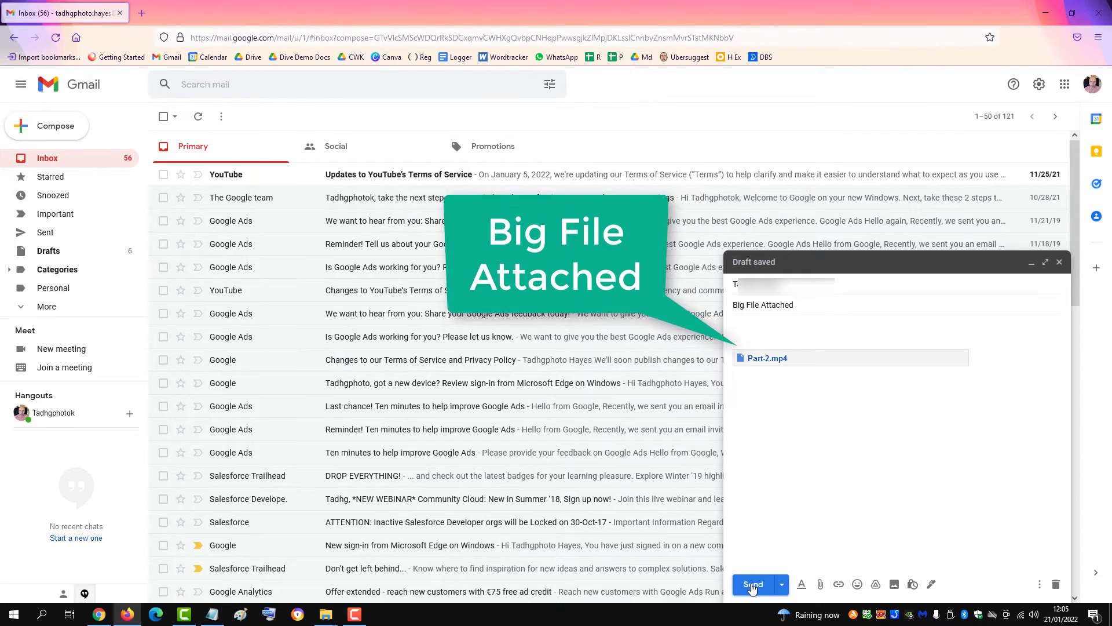
# Send the Big File Attached email, raising the file-access prompt for Part-2.mp4
pyautogui.click(751, 584)
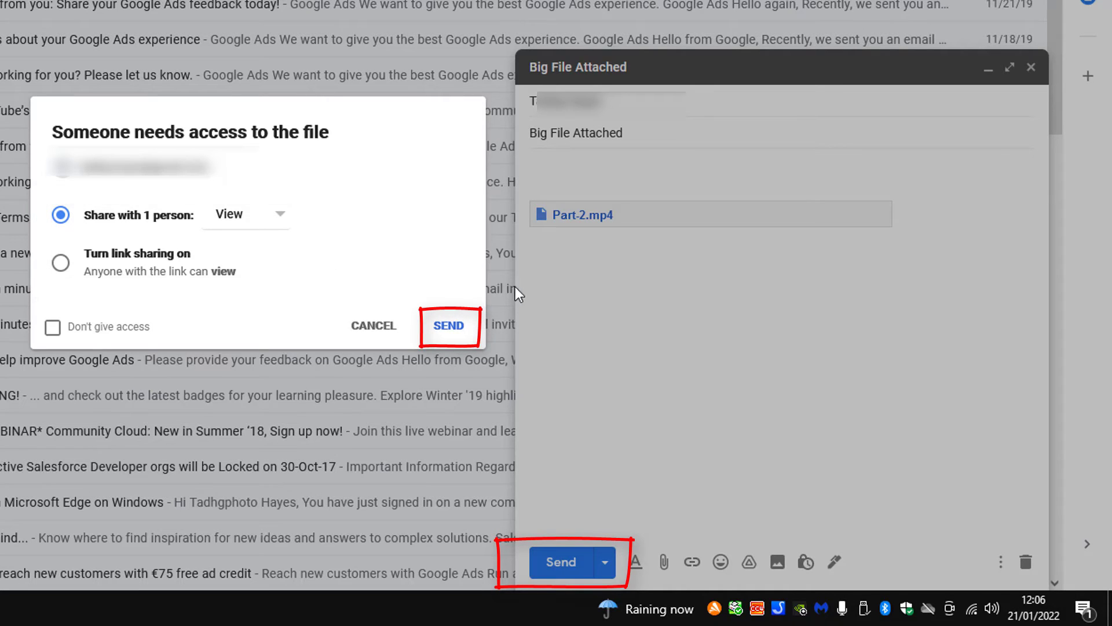
# Share Part-2.mp4 with the recipient as View access and send the email
pyautogui.click(450, 326)
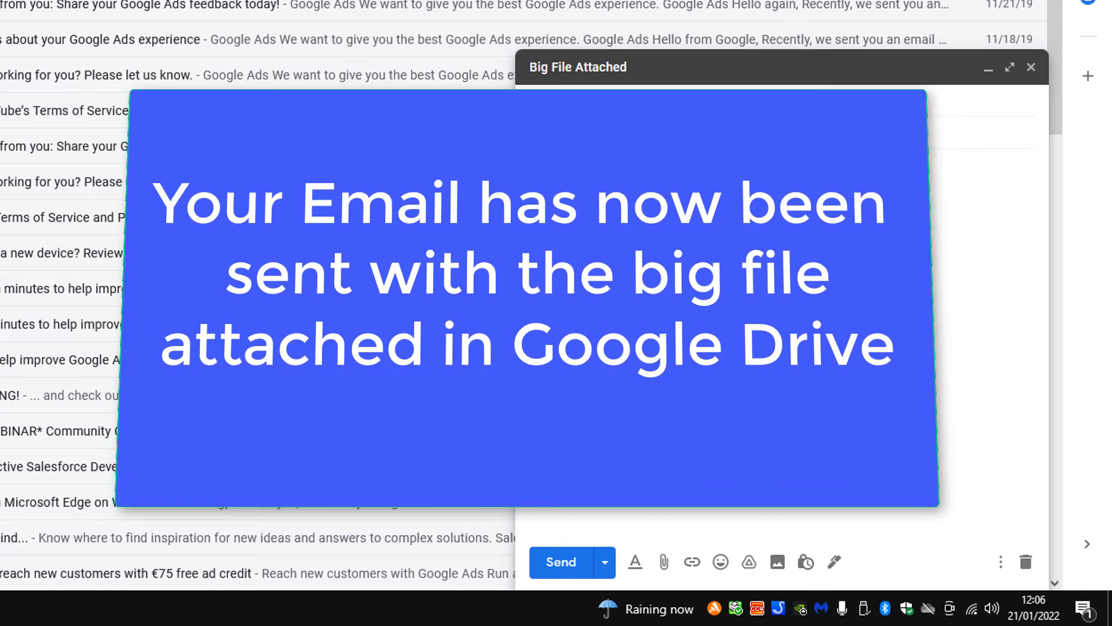